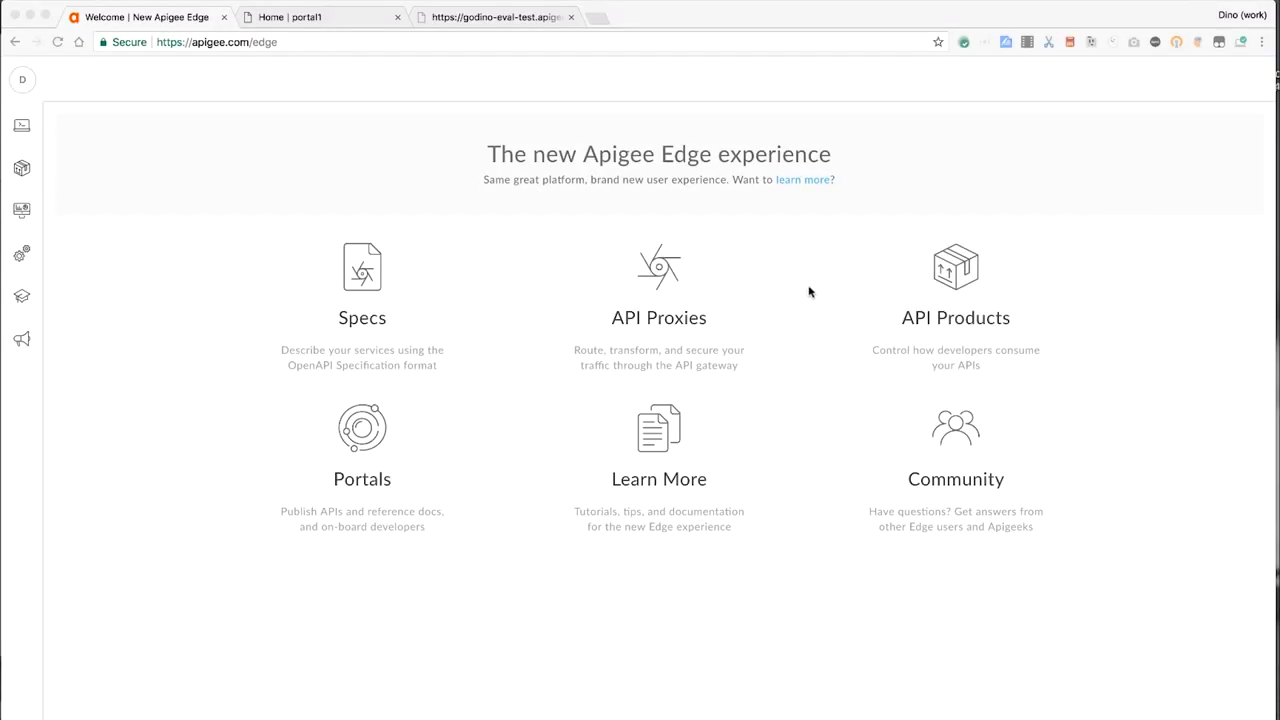
pyautogui.moveTo(30, 216)
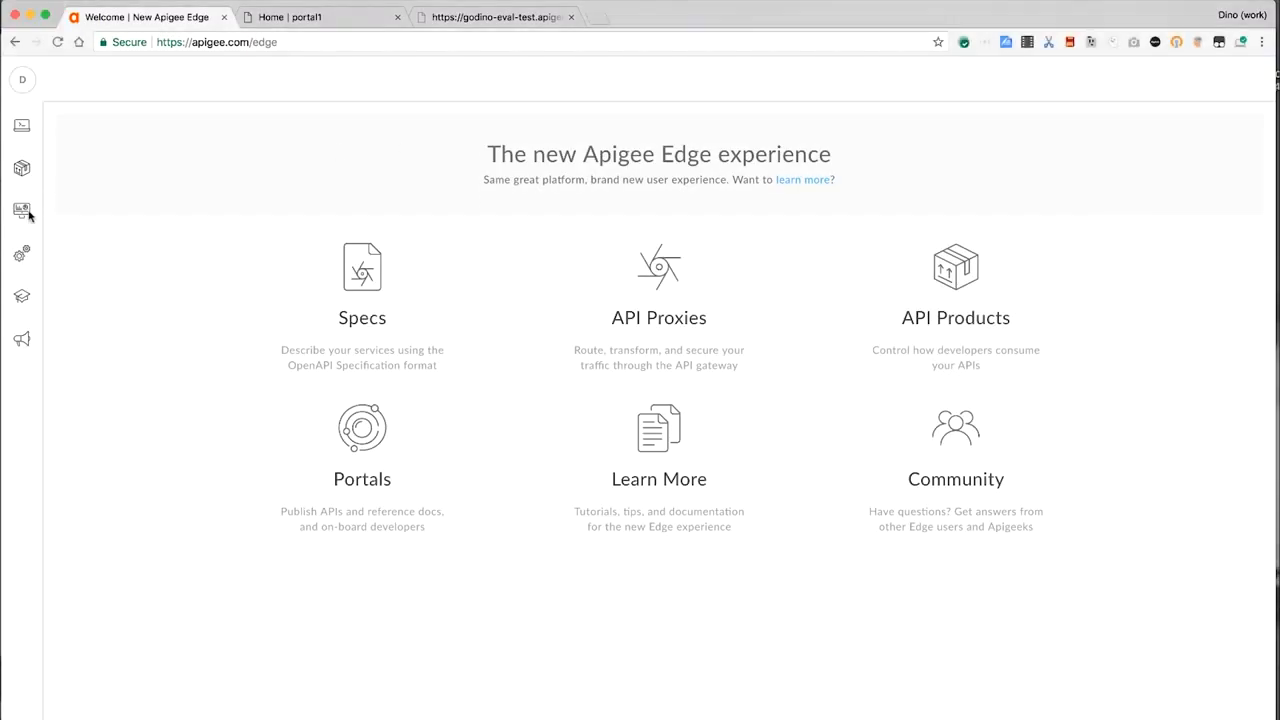
# Expand the Analyze sidebar menu to list the analytics reports.
pyautogui.click(18, 210)
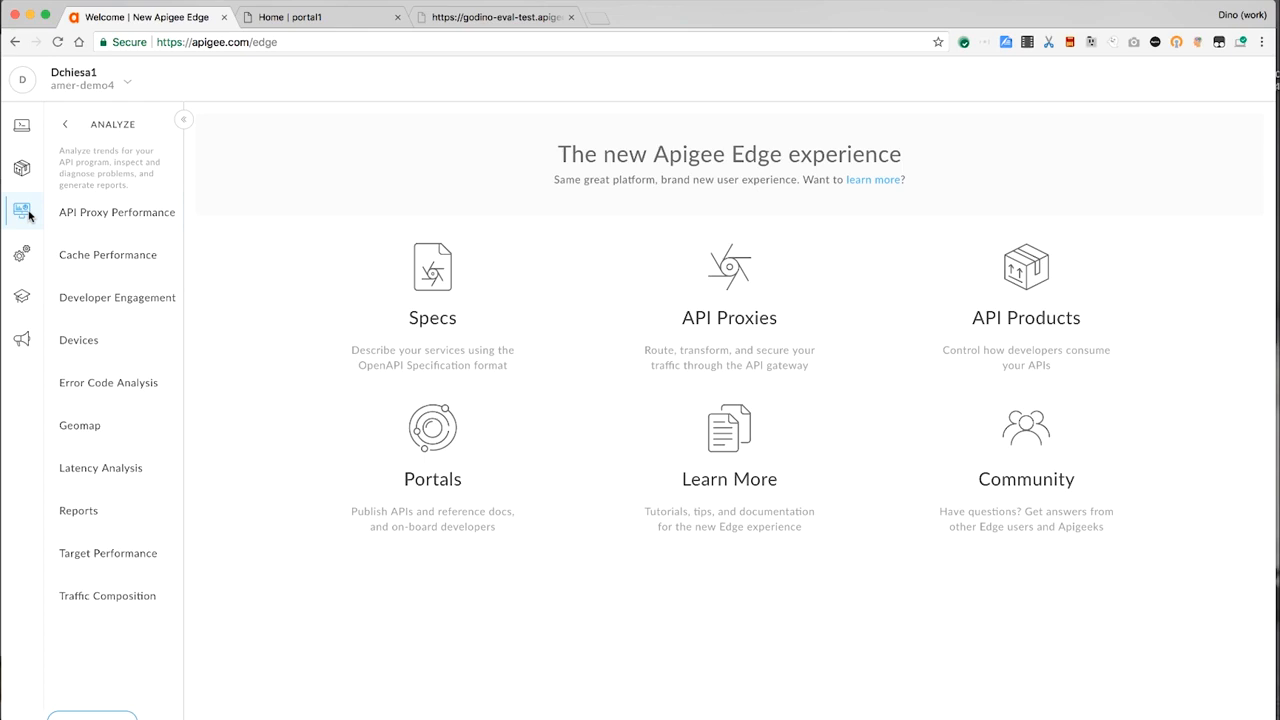
pyautogui.moveTo(110, 217)
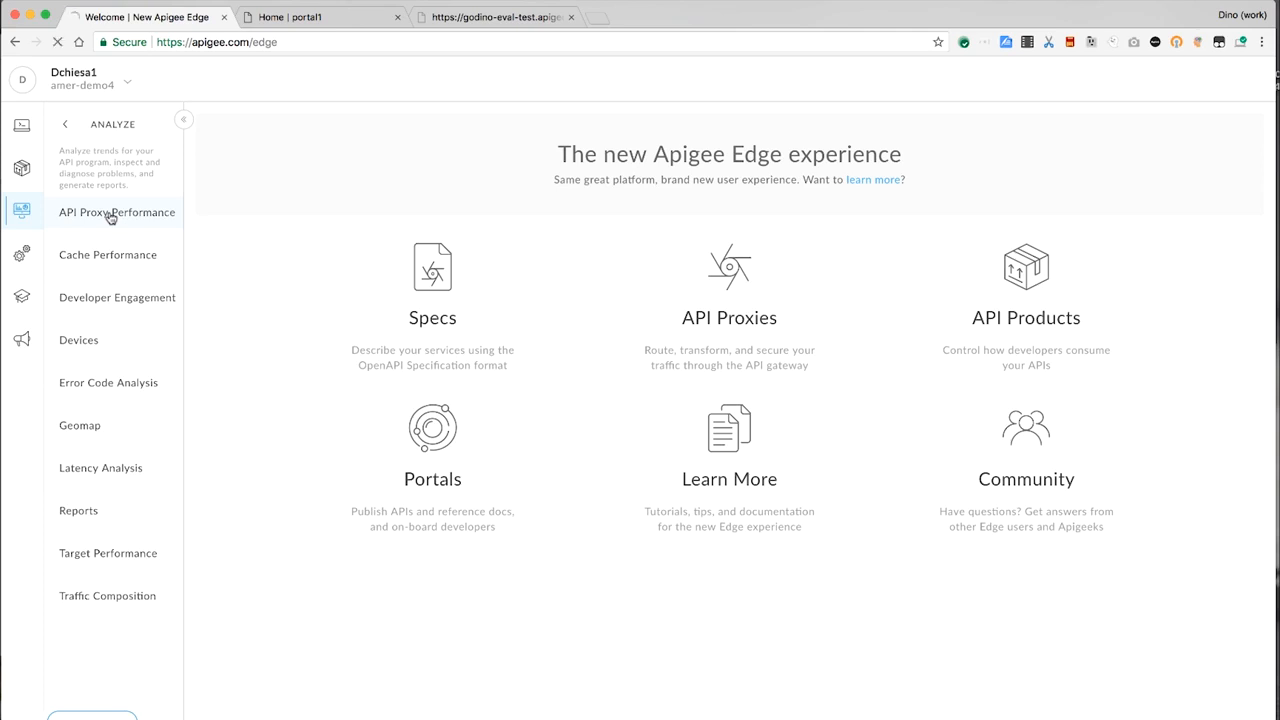
# Open API Proxy Performance for dpc_hotels and narrow its charts from a week to the last hour.
pyautogui.click(114, 212)
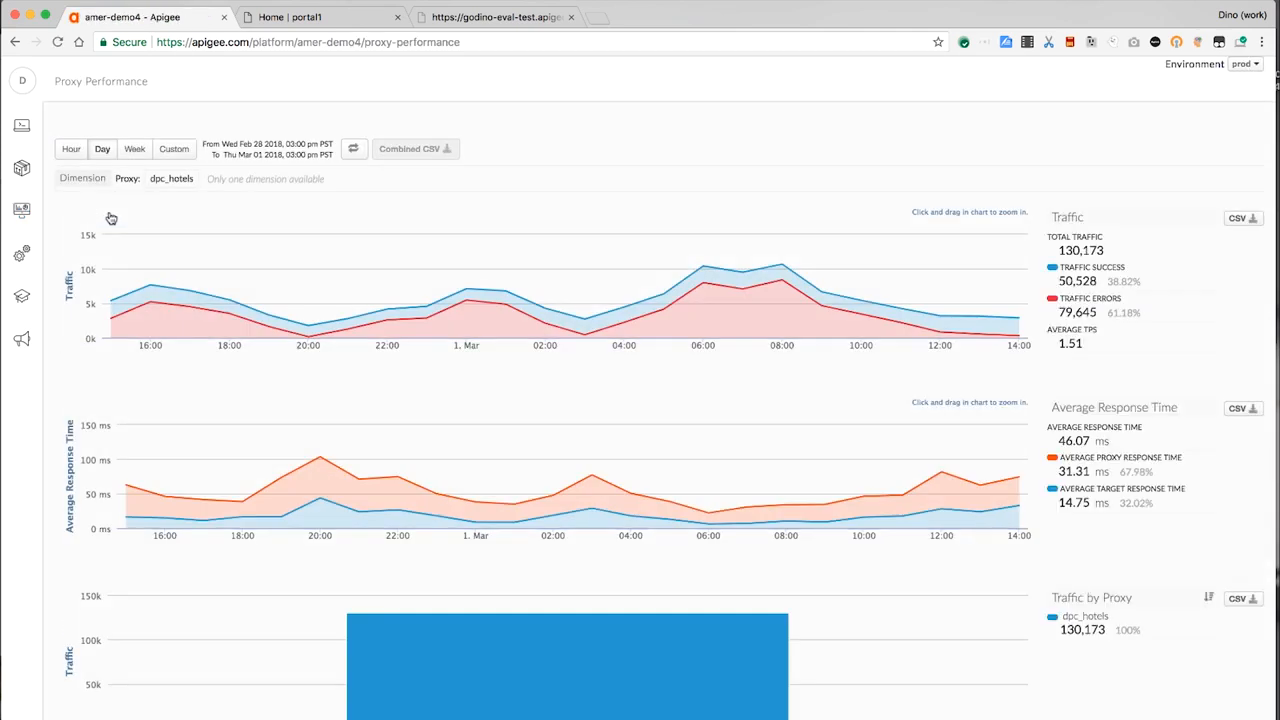
pyautogui.moveTo(320, 225)
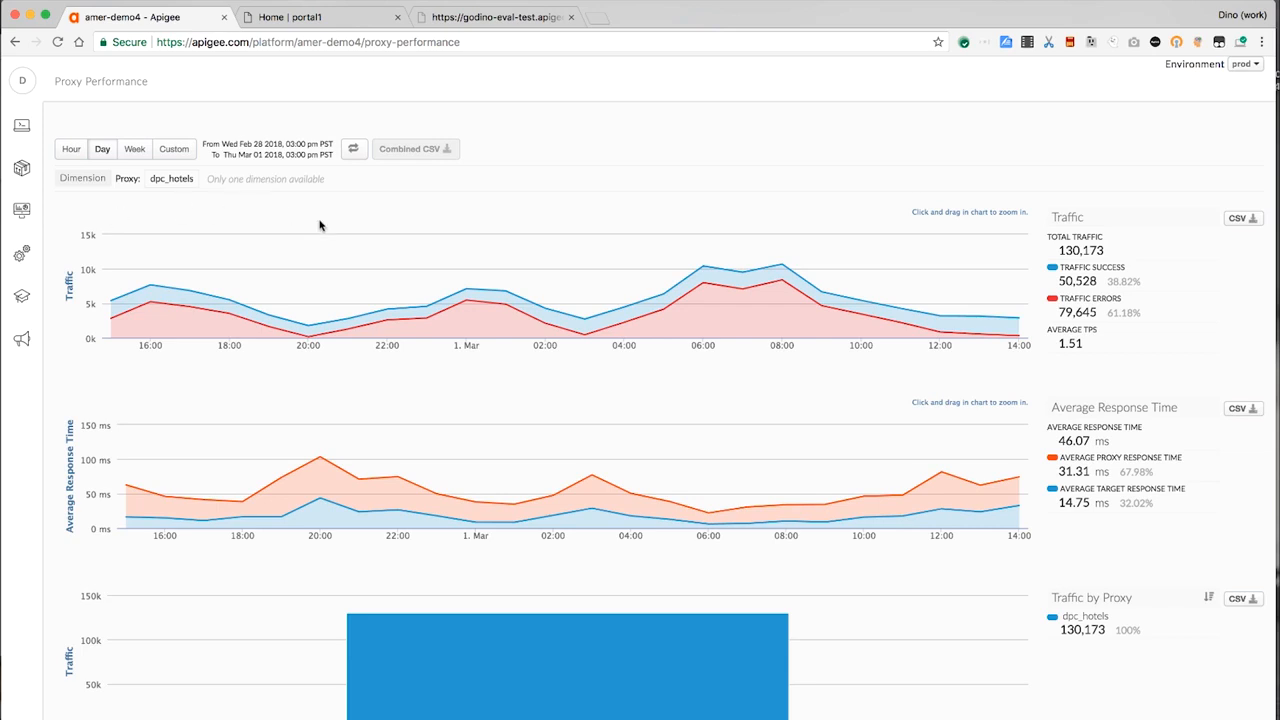
pyautogui.moveTo(135, 149)
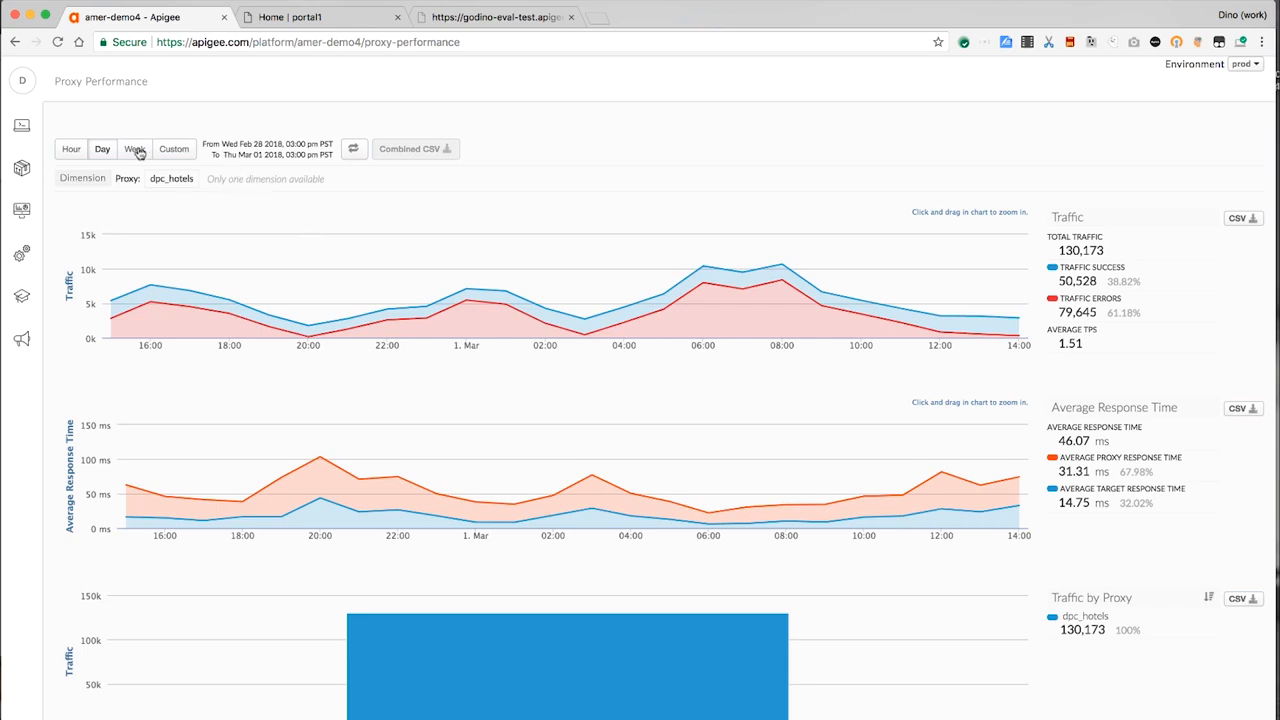
pyautogui.click(135, 149)
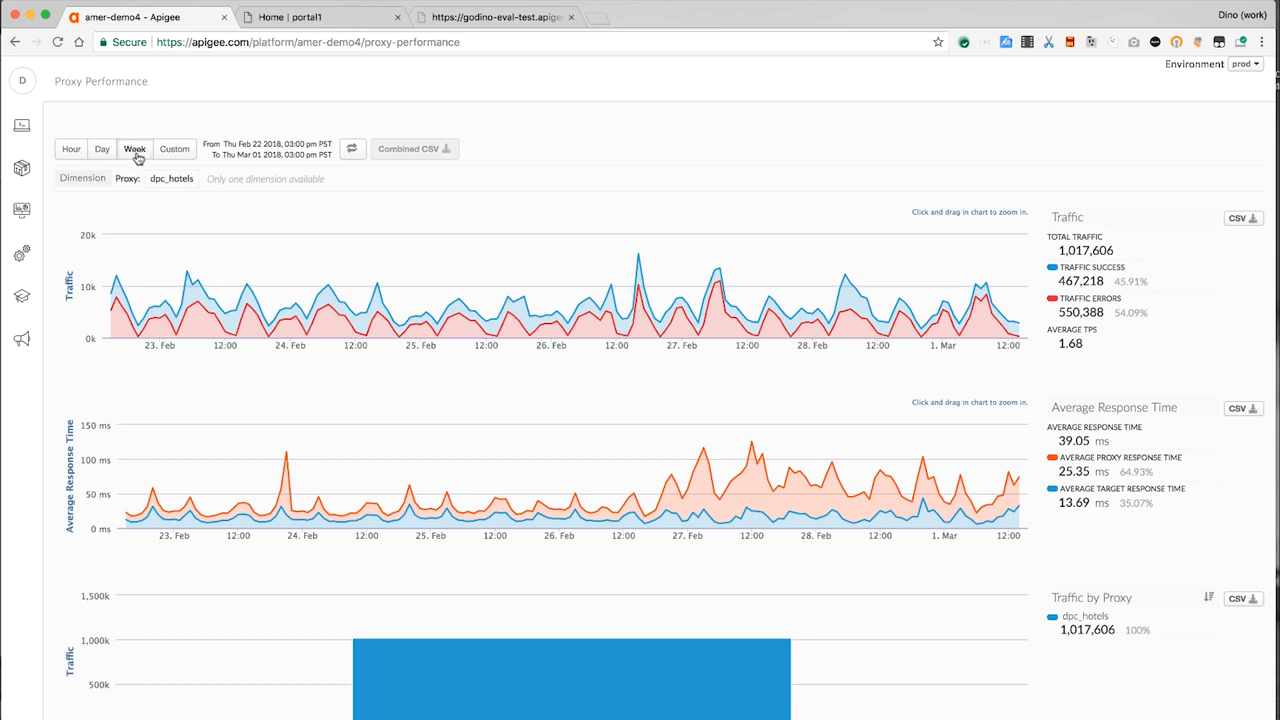
pyautogui.moveTo(116, 165)
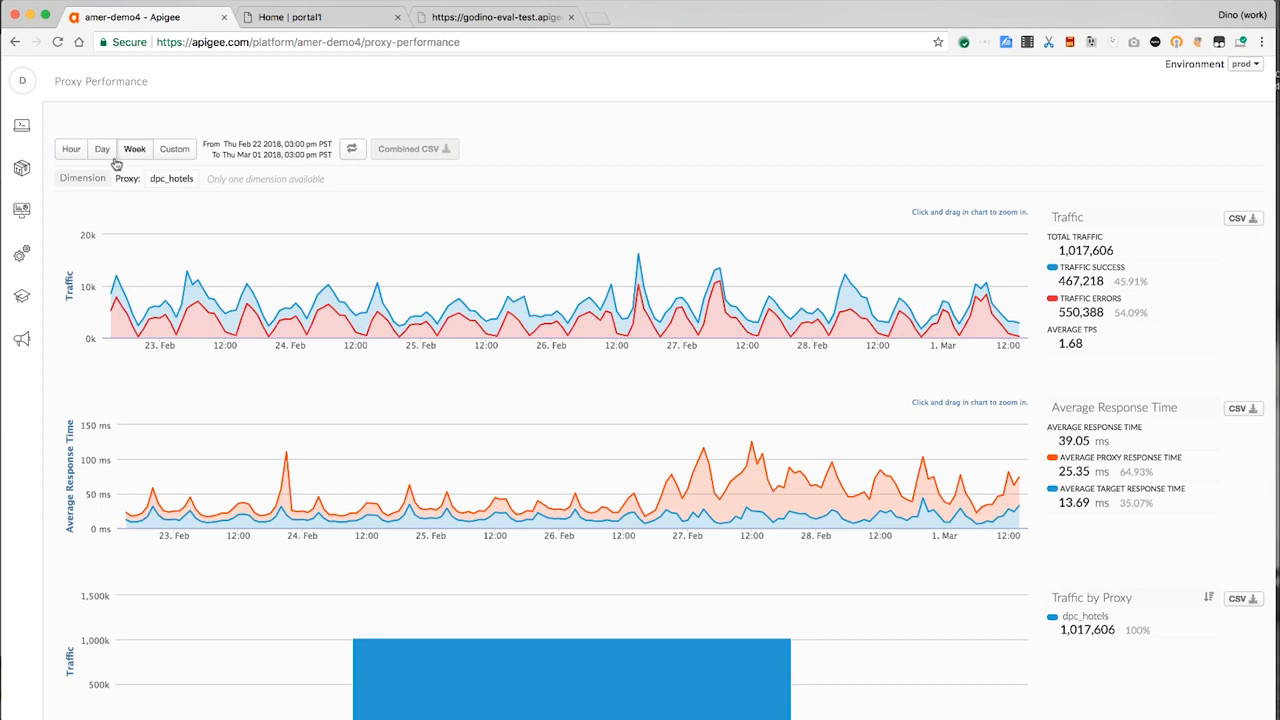
pyautogui.click(71, 149)
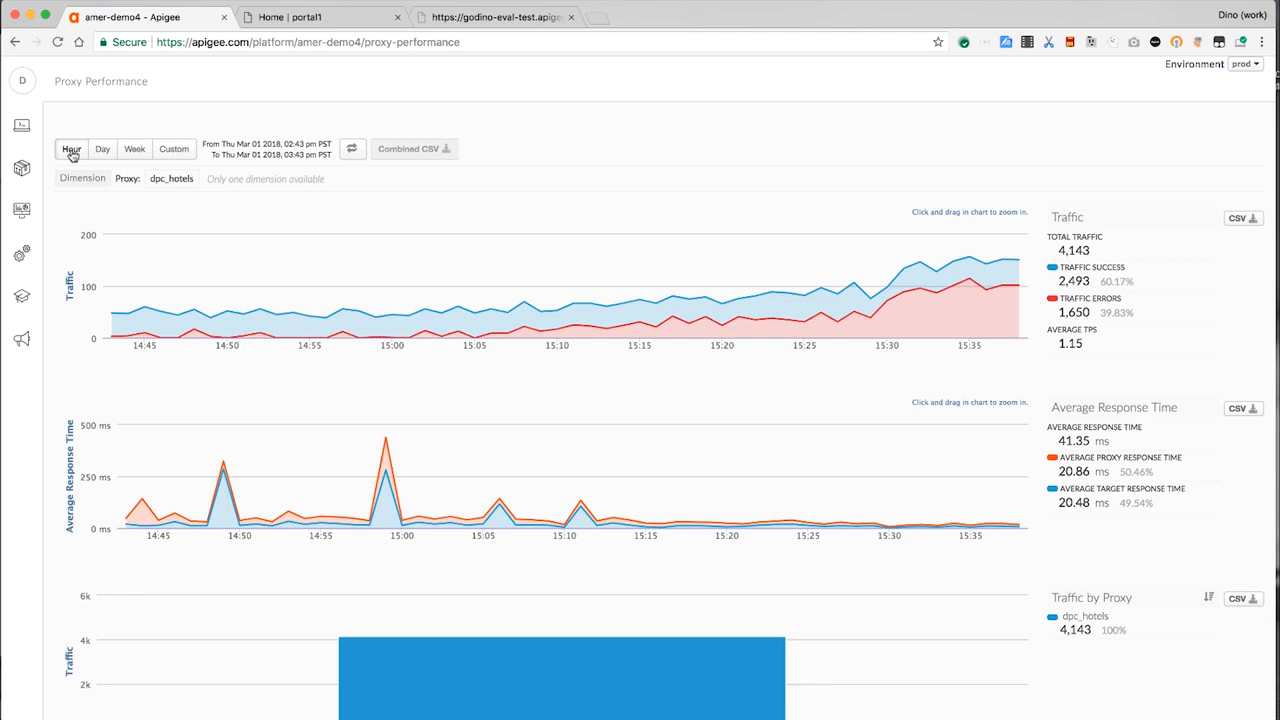
pyautogui.scroll(-3)
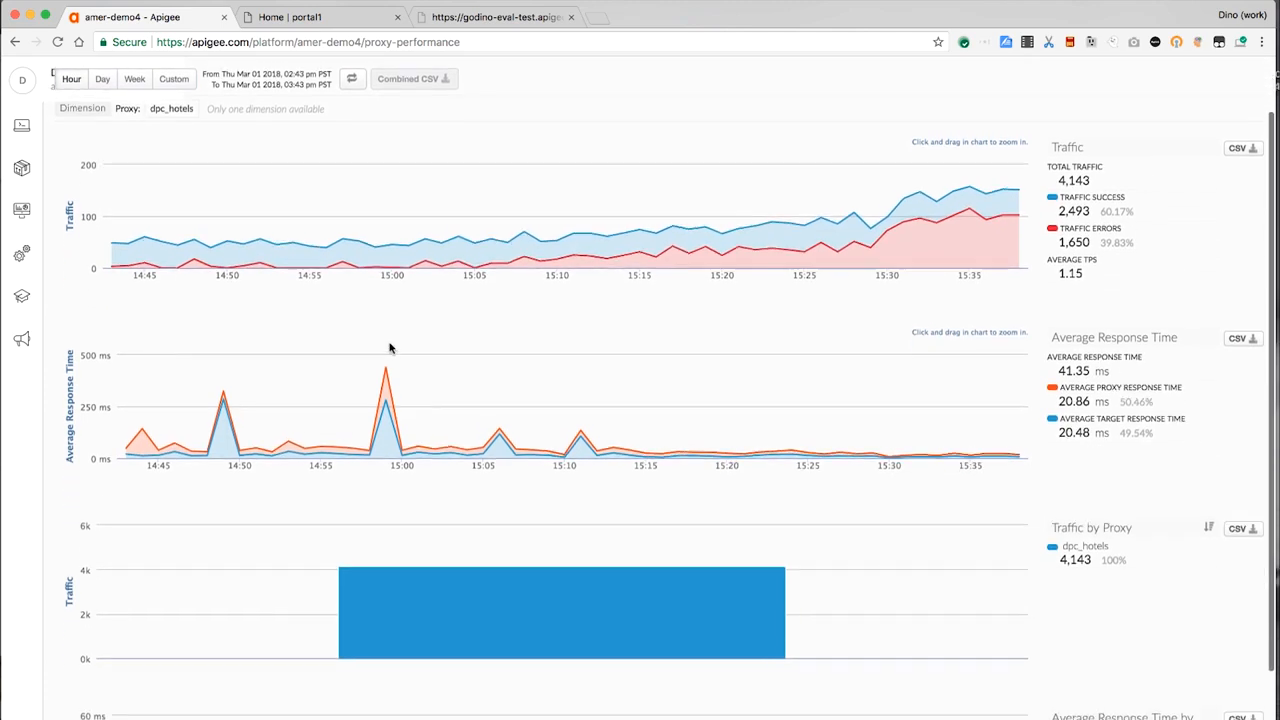
pyautogui.moveTo(262, 265)
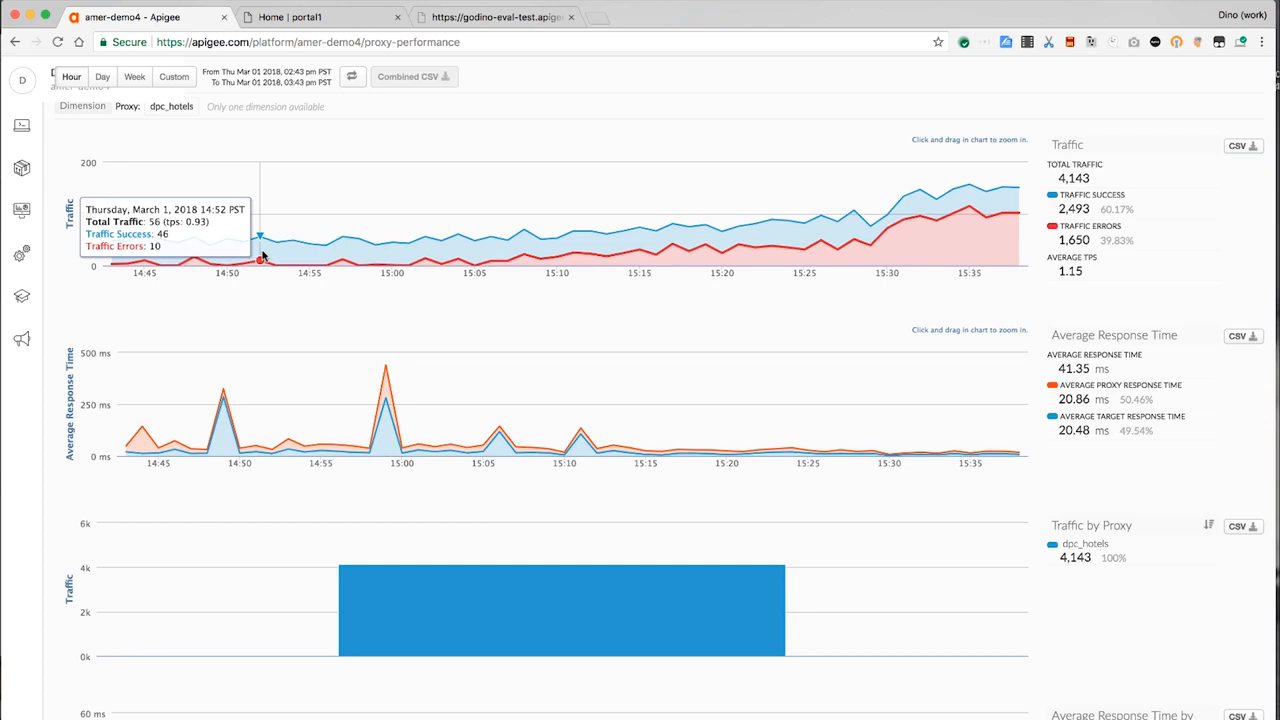
pyautogui.moveTo(337, 218)
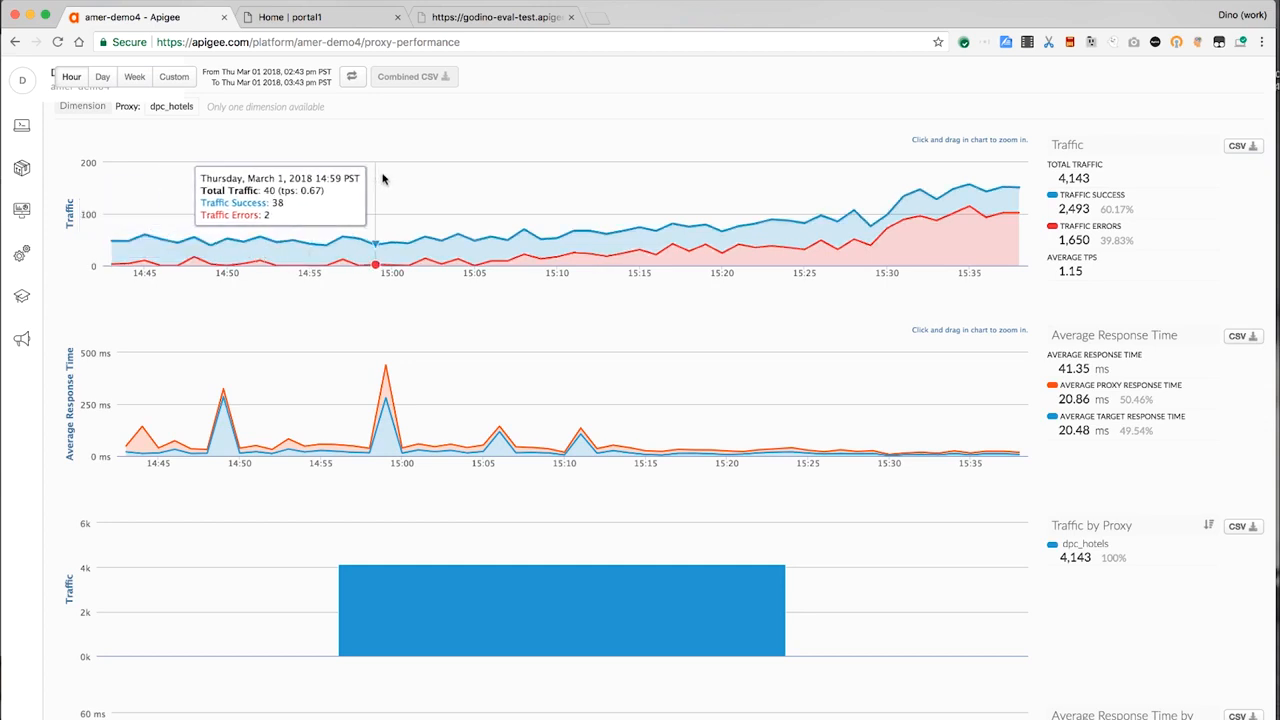
pyautogui.click(17, 210)
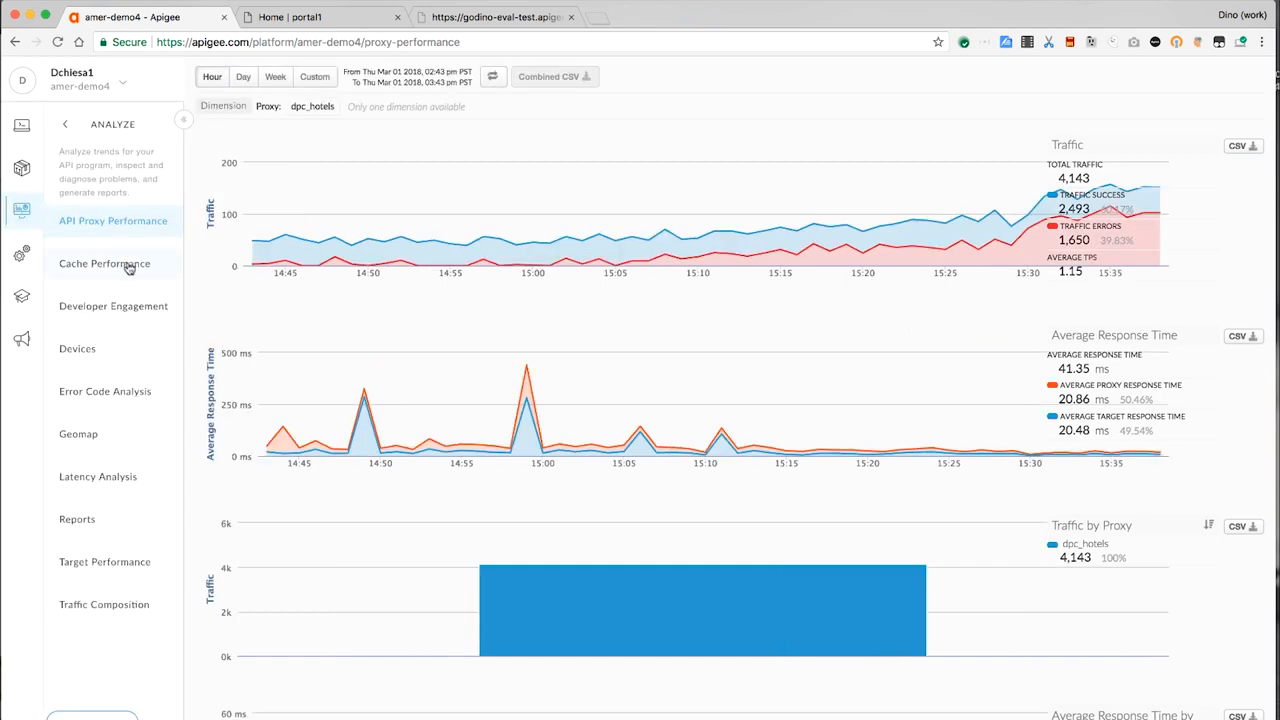
# Open Cache Performance for dpc_hotels, showing a day of cache hit rate and response times.
pyautogui.click(104, 263)
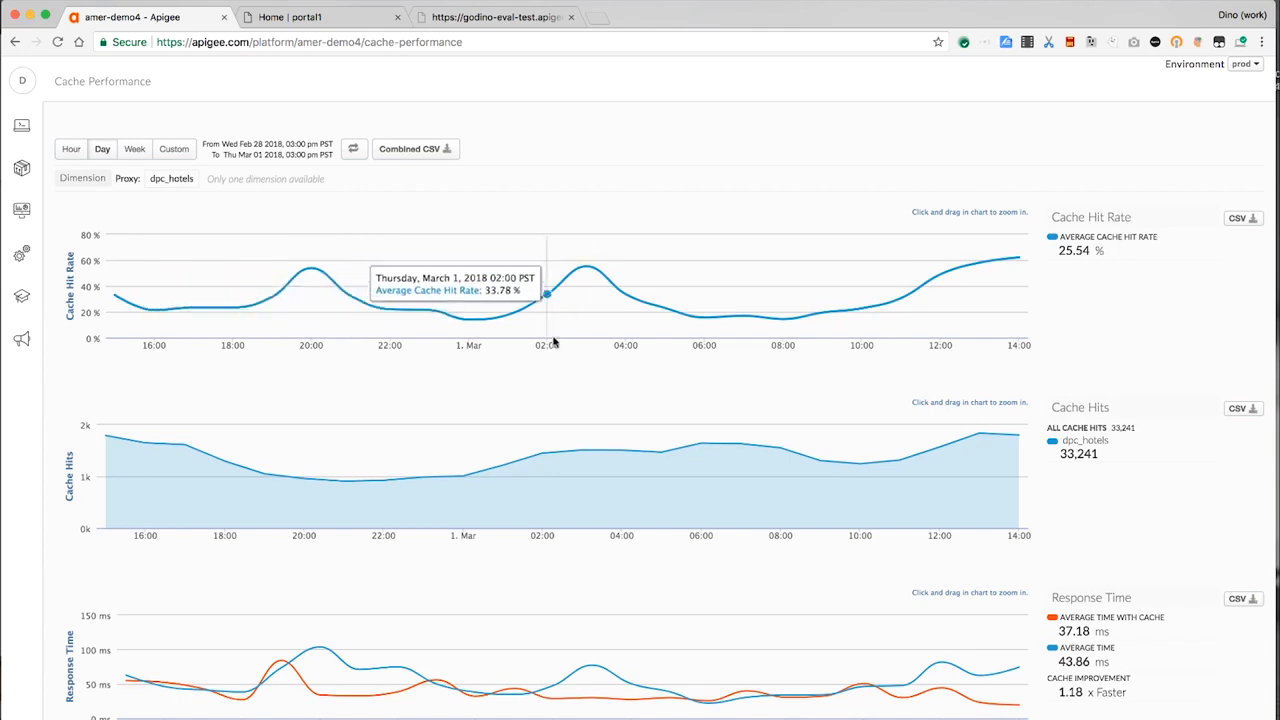
pyautogui.moveTo(113, 294)
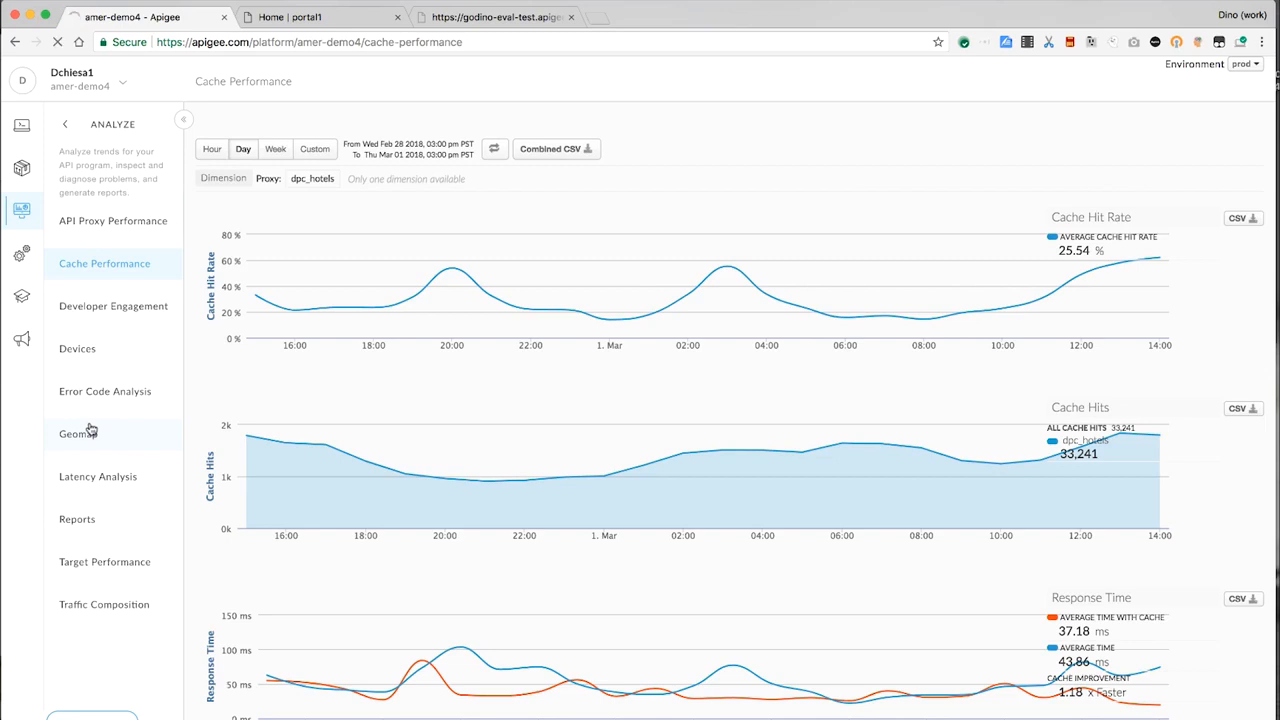
# Drill the GeoMap into California's cities, then return to United States traffic by state.
pyautogui.click(73, 433)
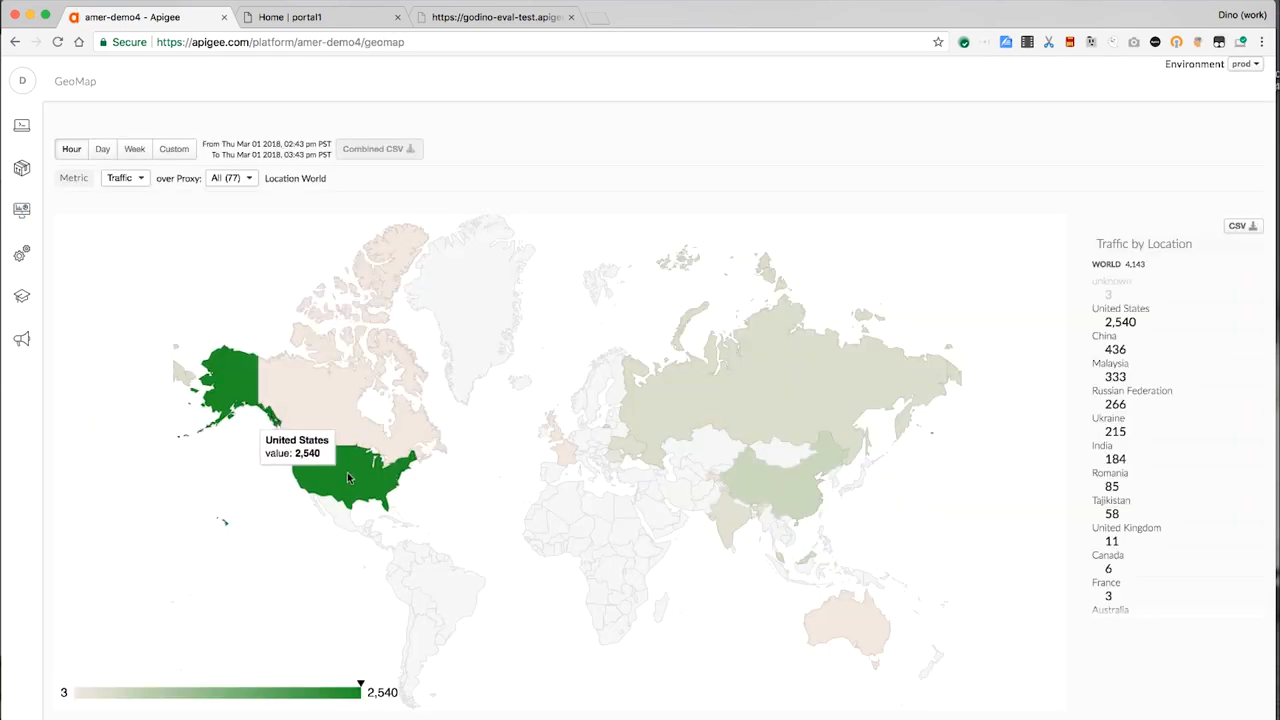
pyautogui.click(348, 477)
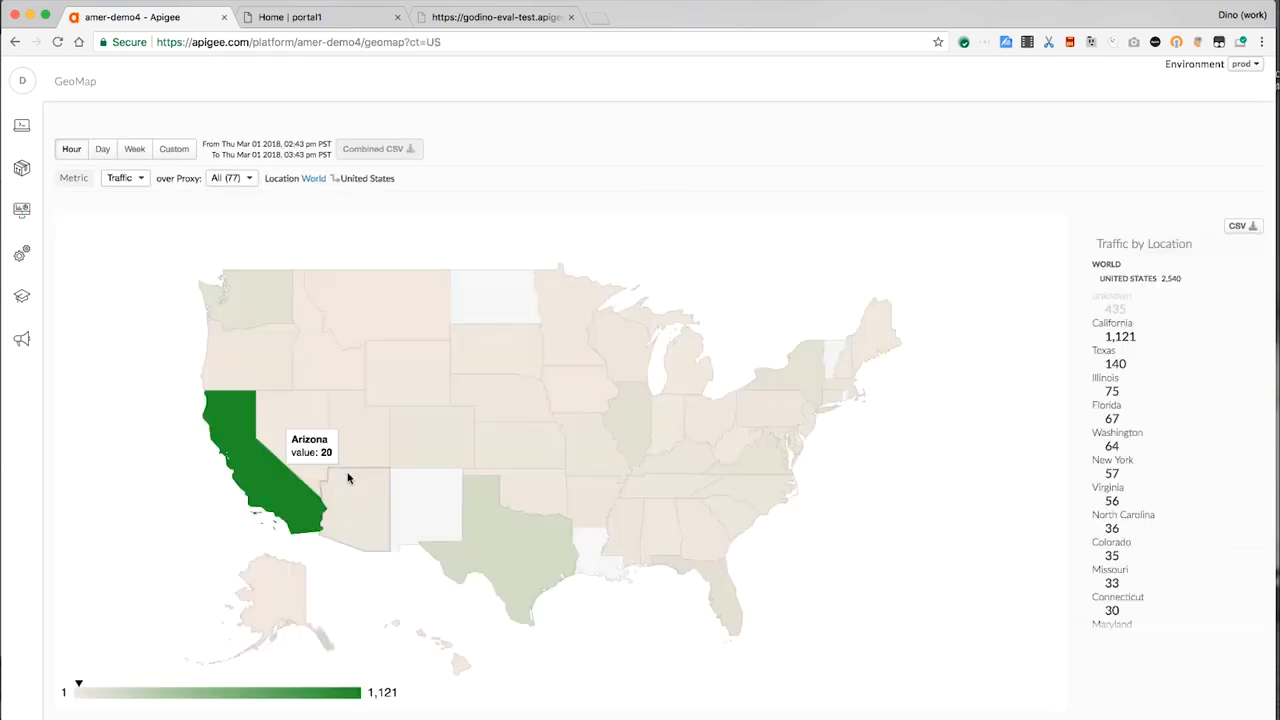
pyautogui.click(245, 475)
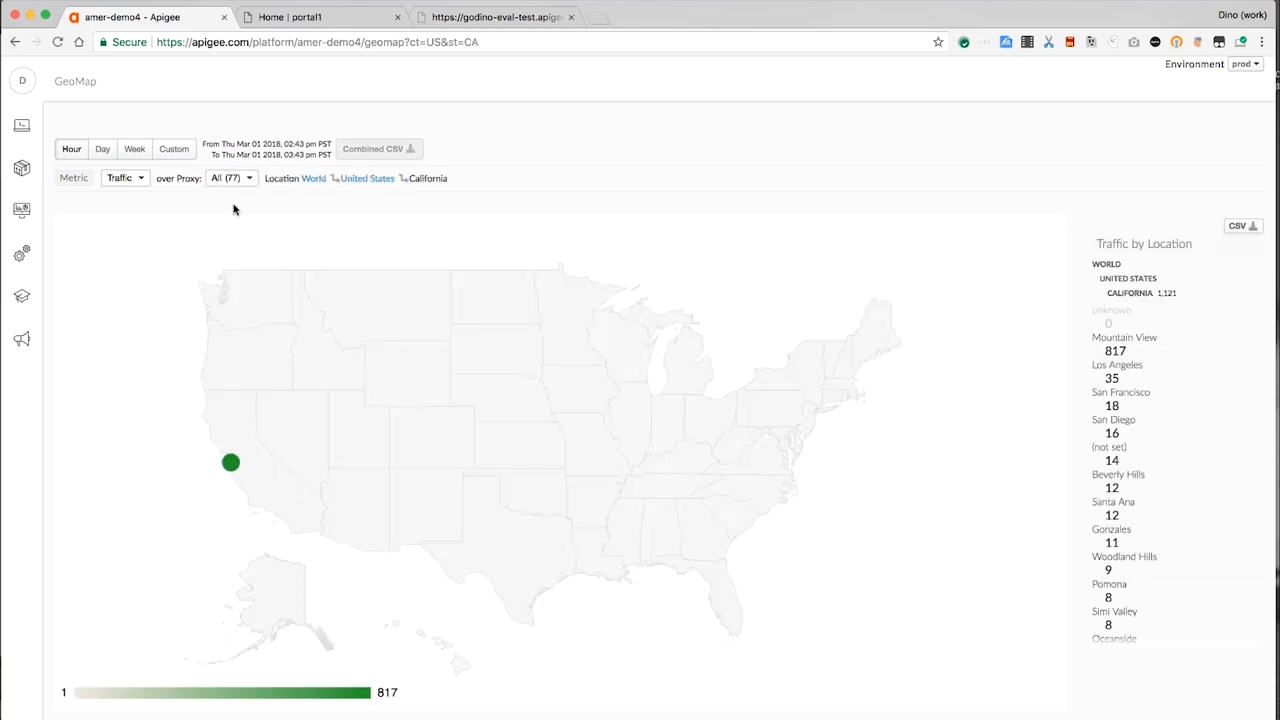
pyautogui.click(134, 149)
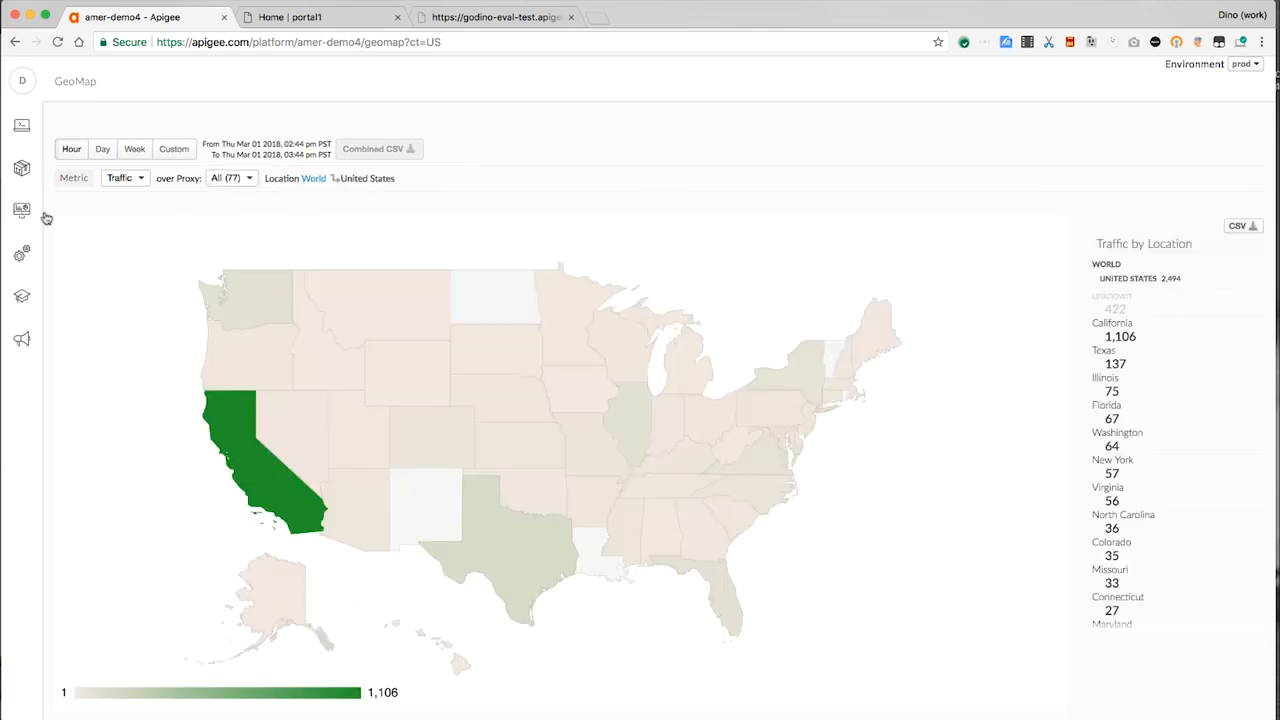
pyautogui.click(20, 210)
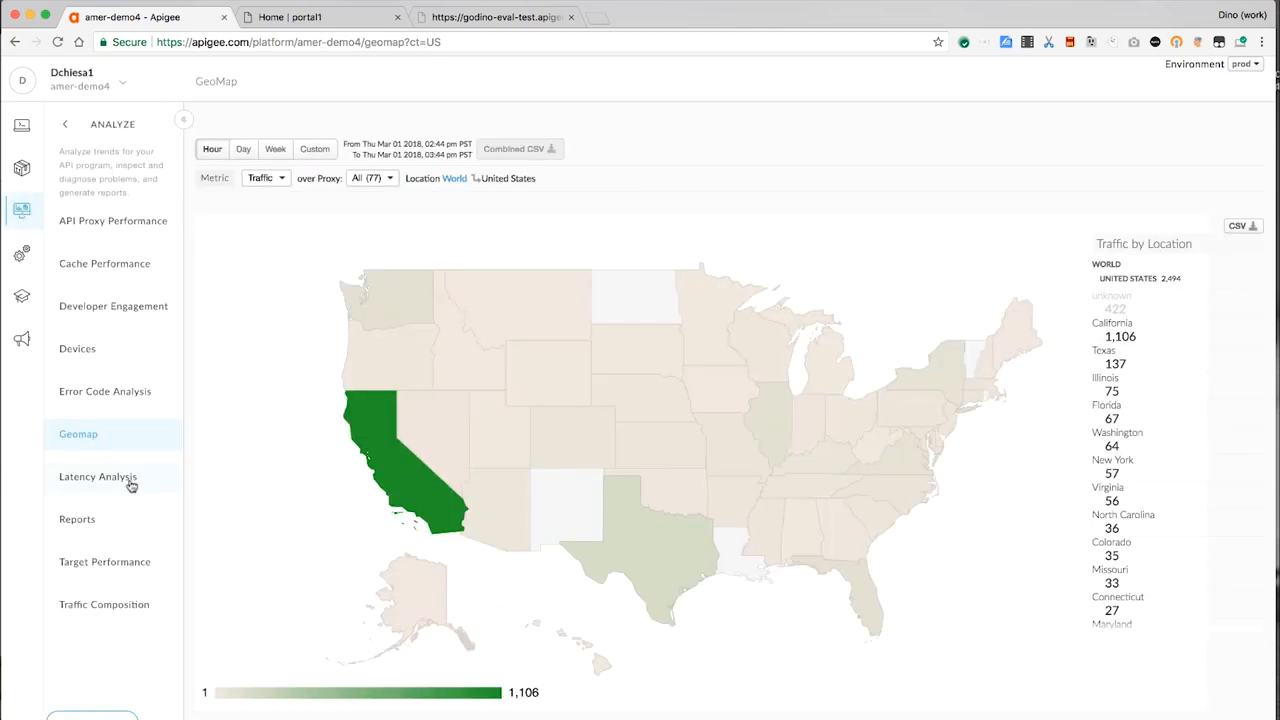
# Open Latency Analysis for dpc_hotels and widen its latency charts to the past week.
pyautogui.click(98, 475)
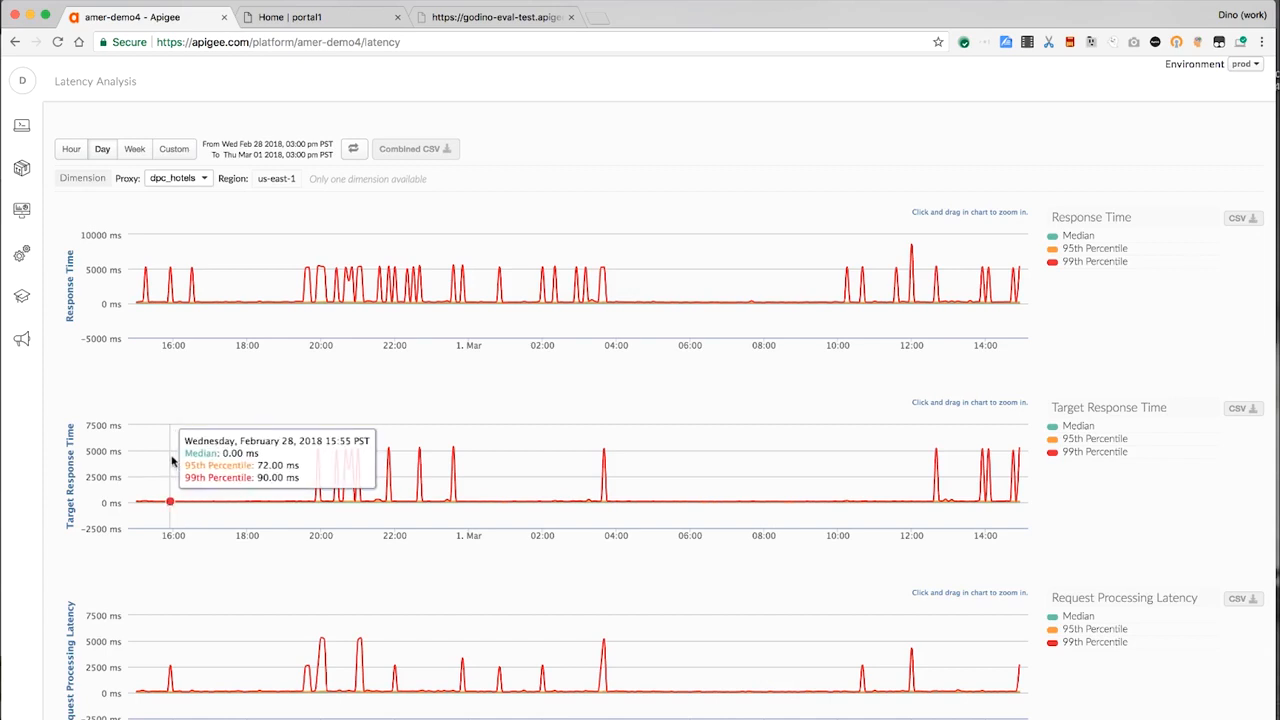
pyautogui.moveTo(450, 378)
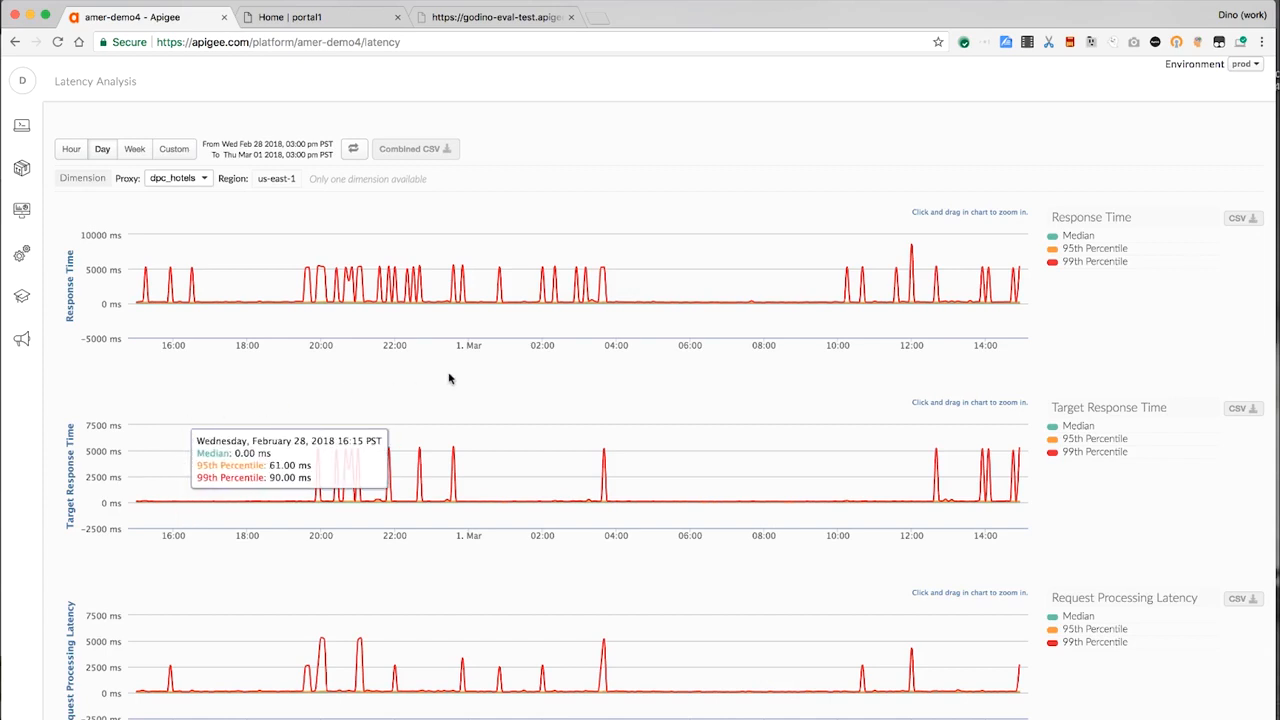
pyautogui.moveTo(915, 258)
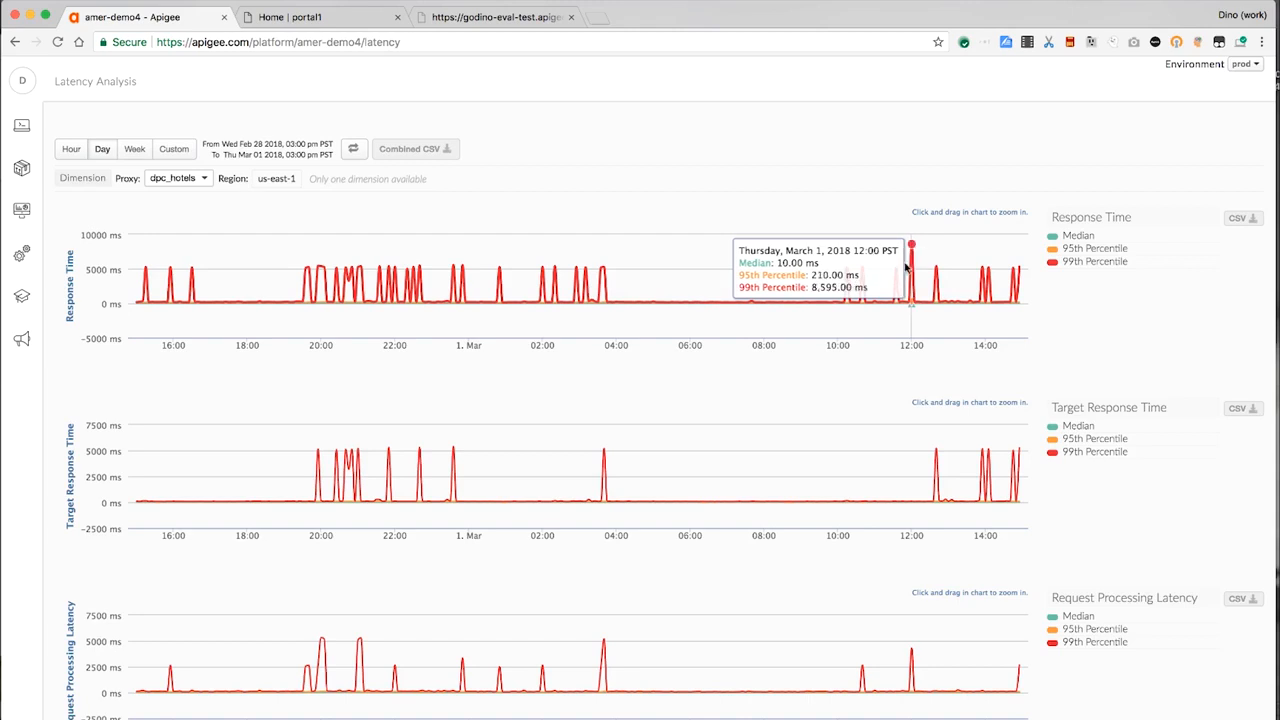
pyautogui.click(134, 148)
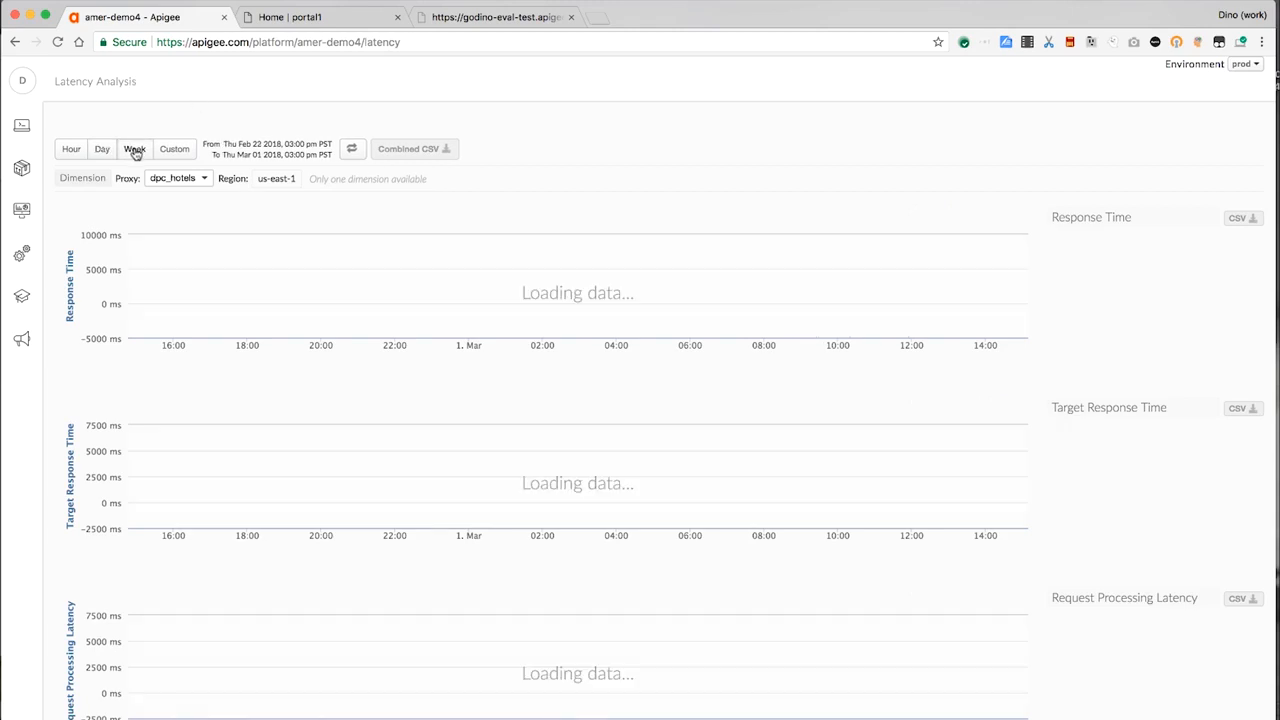
pyautogui.click(134, 148)
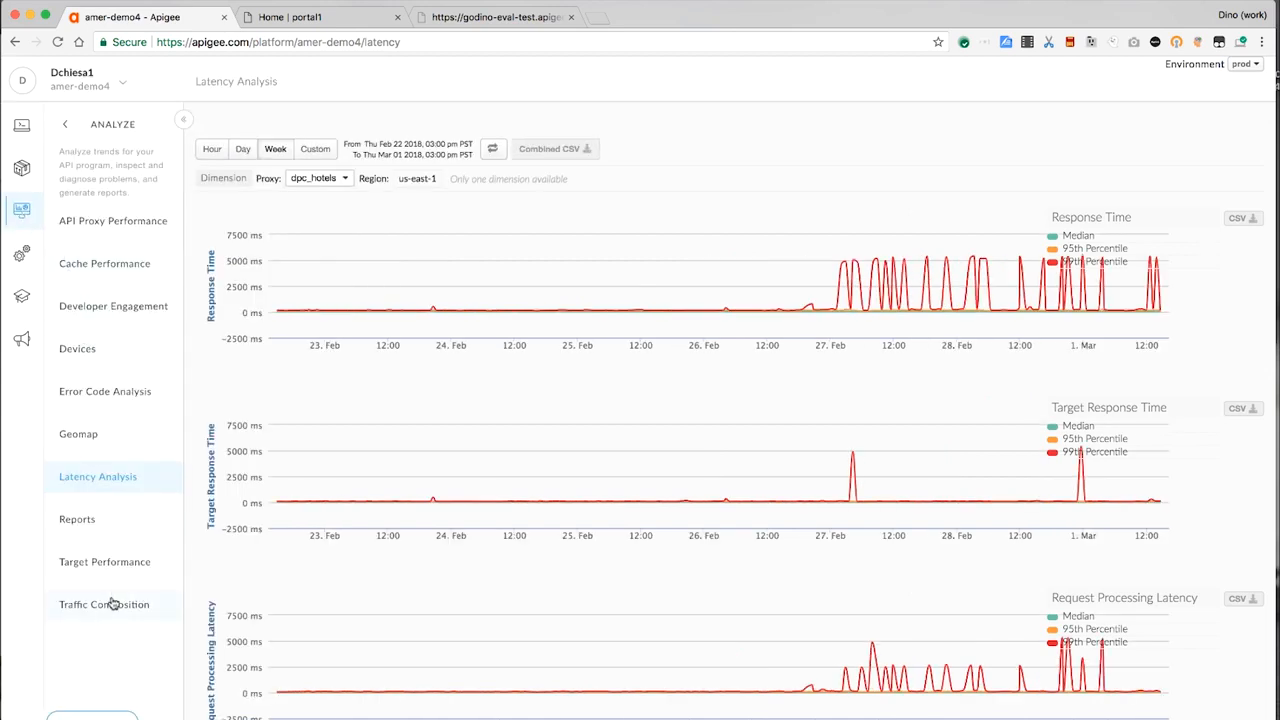
# Open Traffic Composition and scroll through this month's Top 10 proxies, apps and products.
pyautogui.click(104, 604)
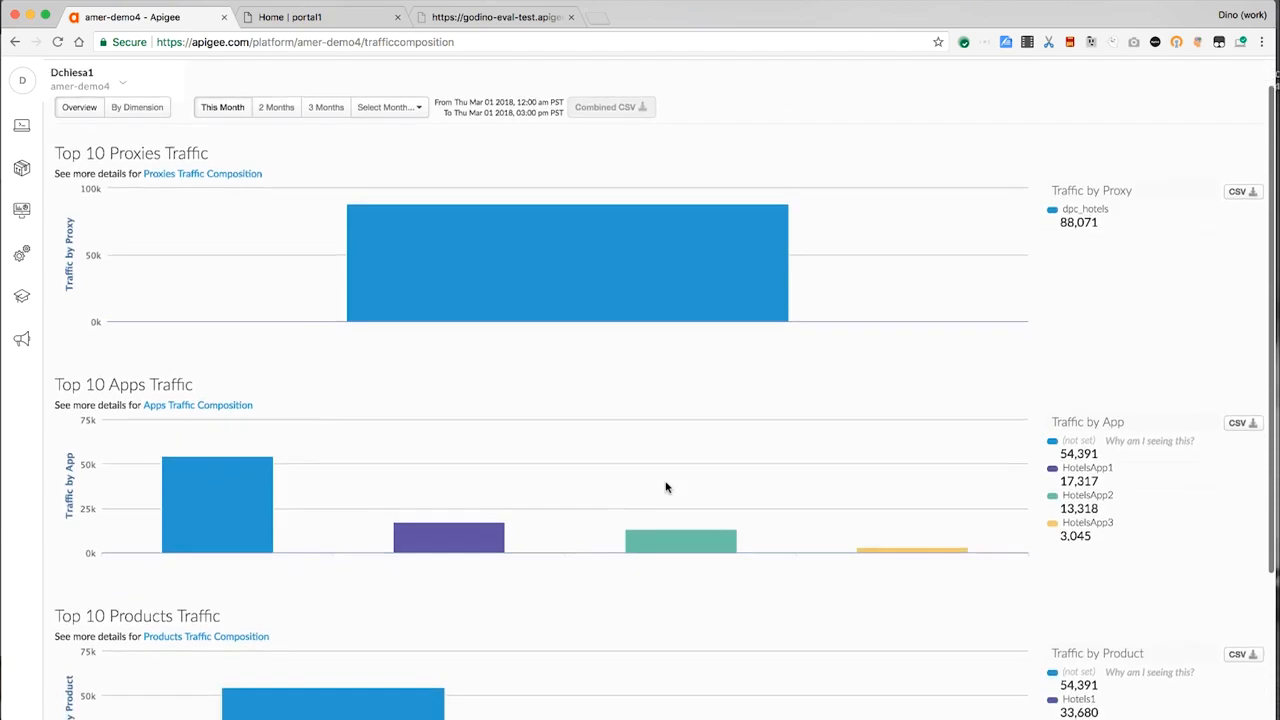
pyautogui.scroll(-3)
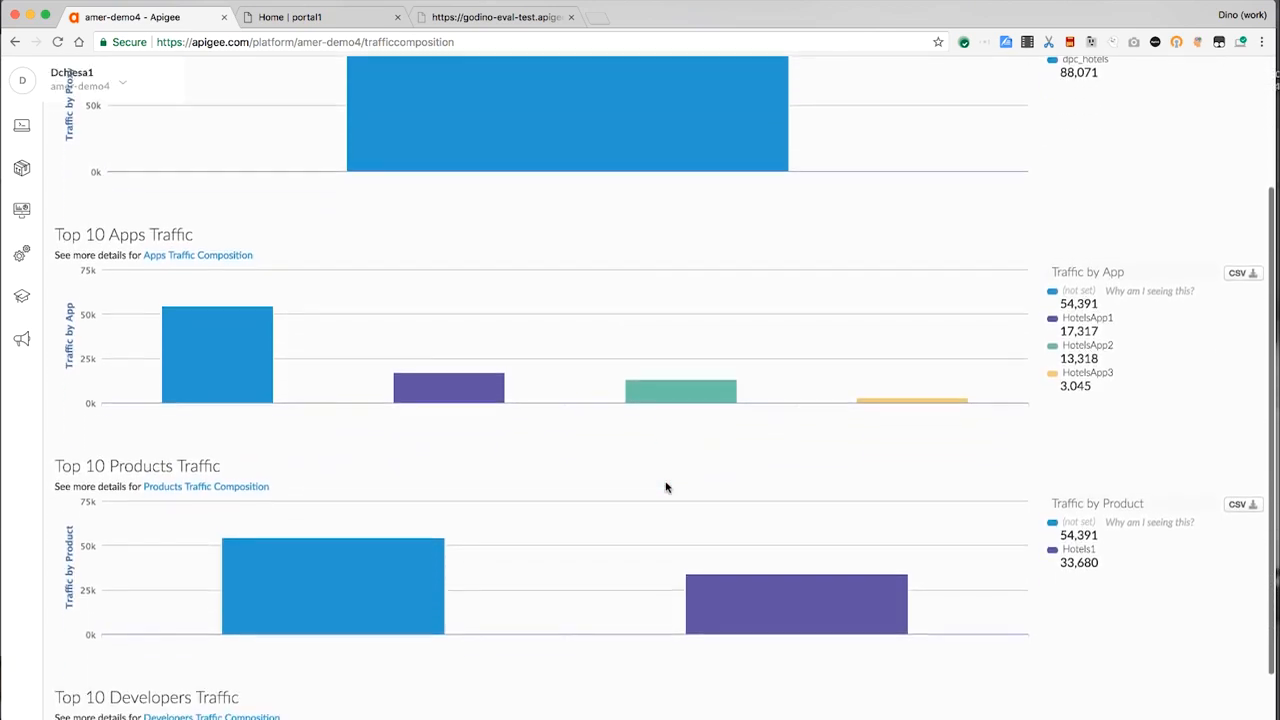
pyautogui.scroll(-3)
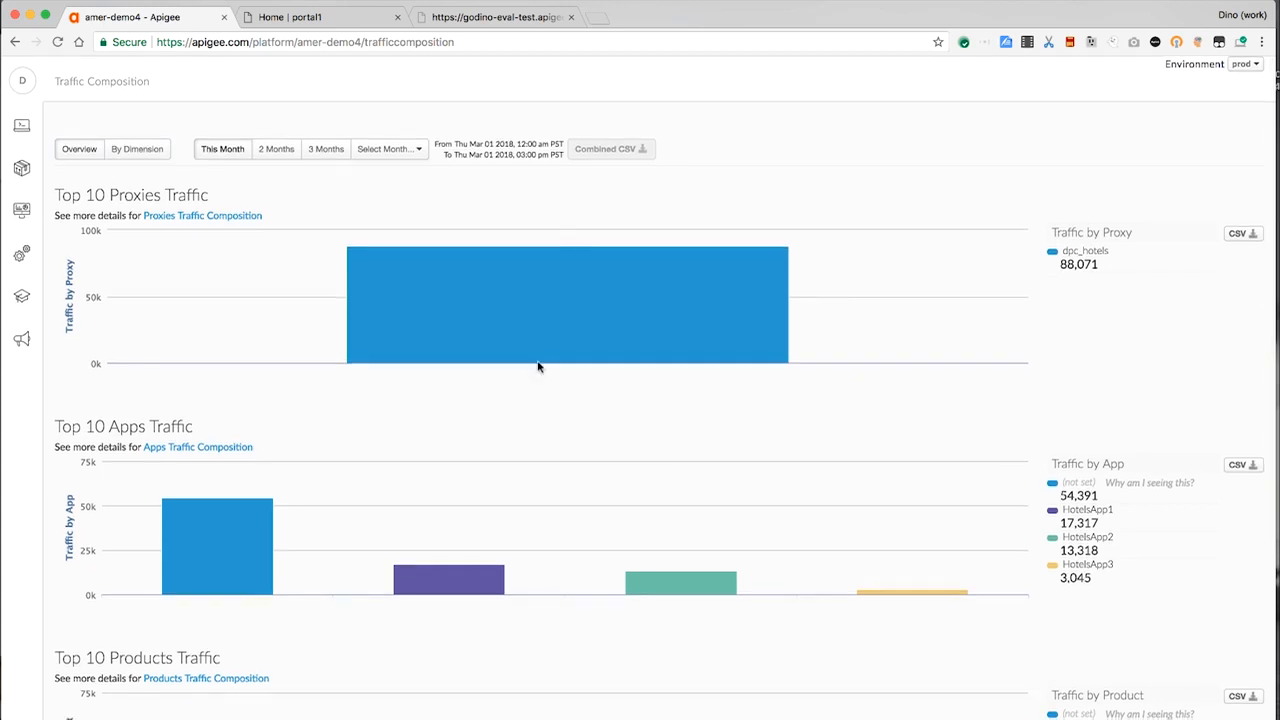
pyautogui.click(14, 210)
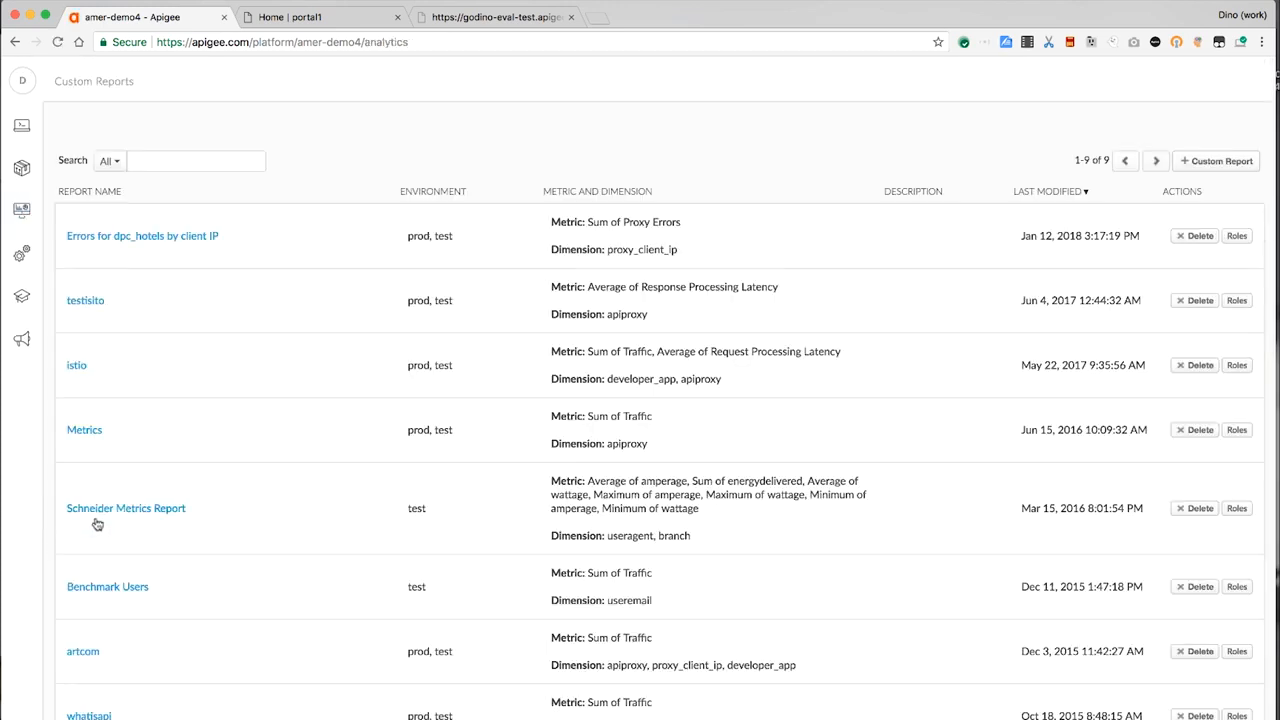
pyautogui.click(142, 236)
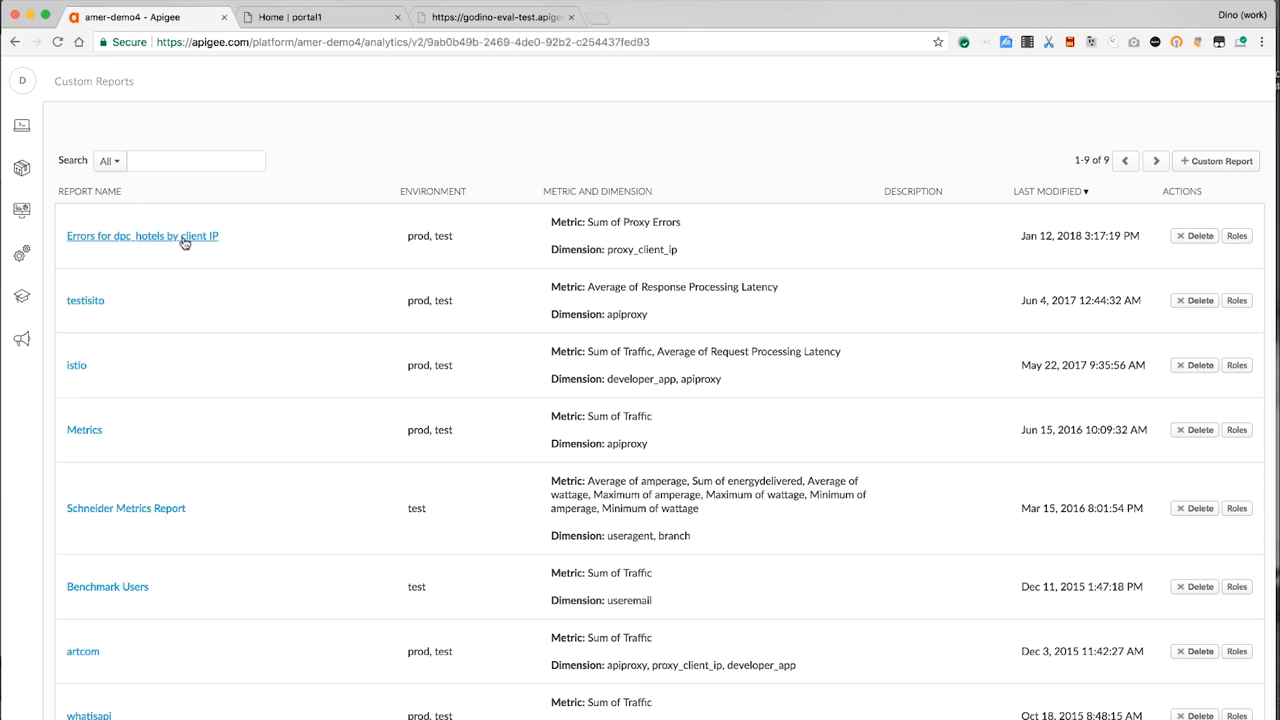
pyautogui.click(143, 236)
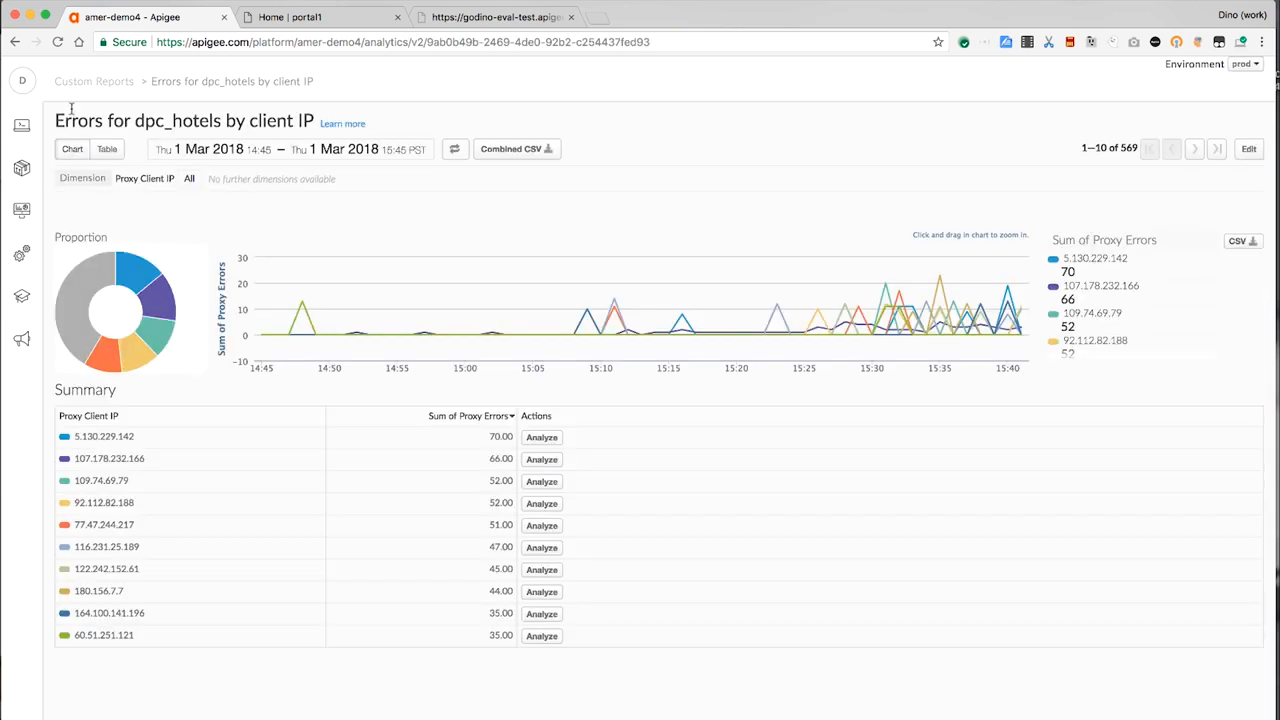
pyautogui.click(210, 149)
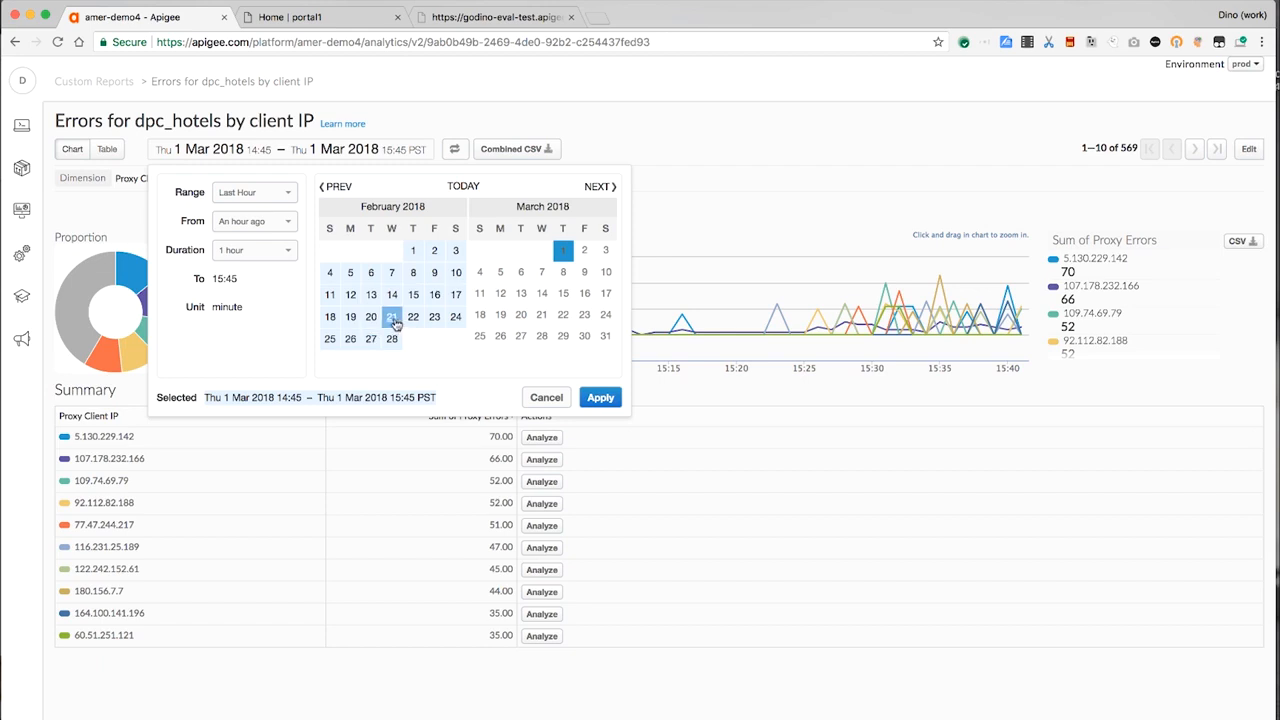
pyautogui.click(600, 397)
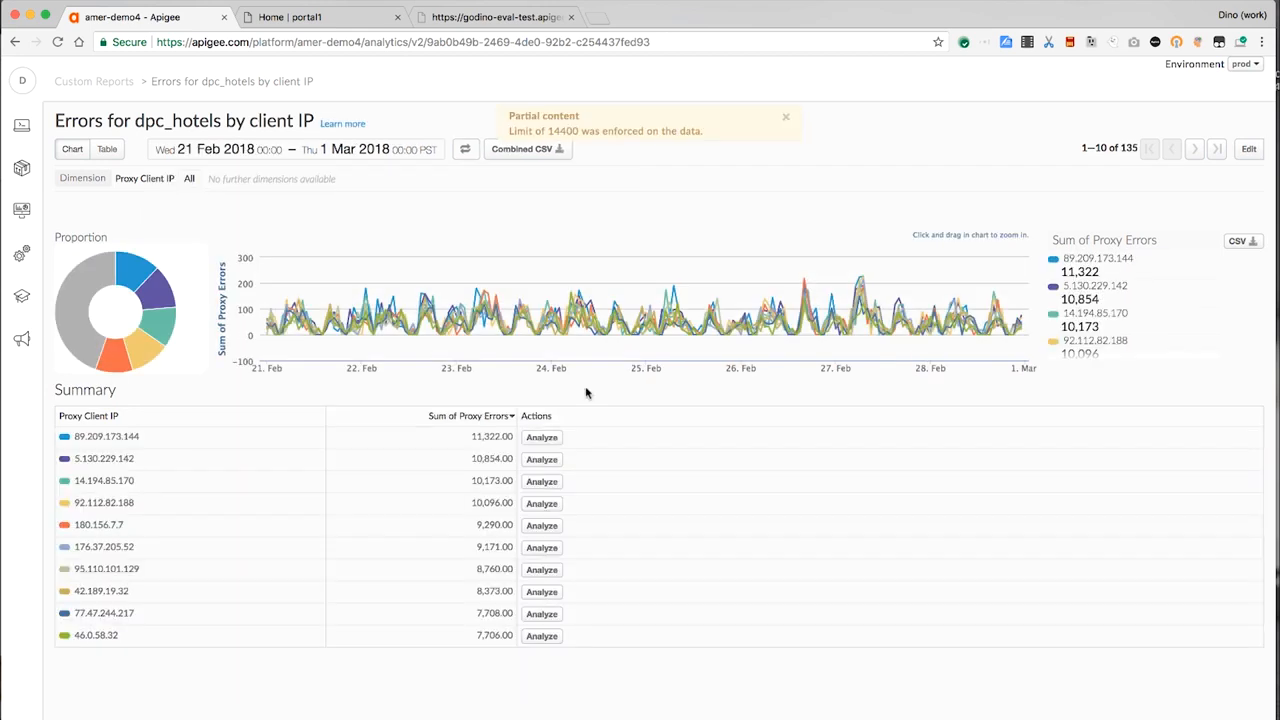
pyautogui.moveTo(541, 440)
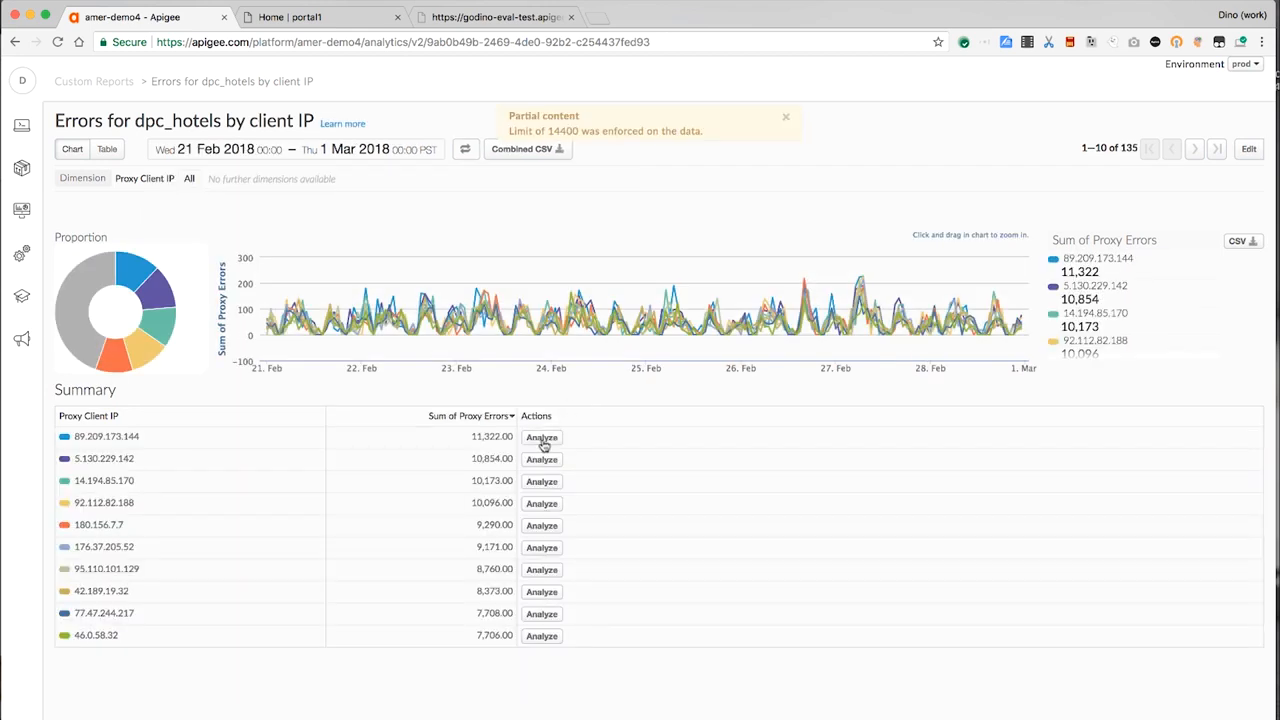
pyautogui.click(542, 437)
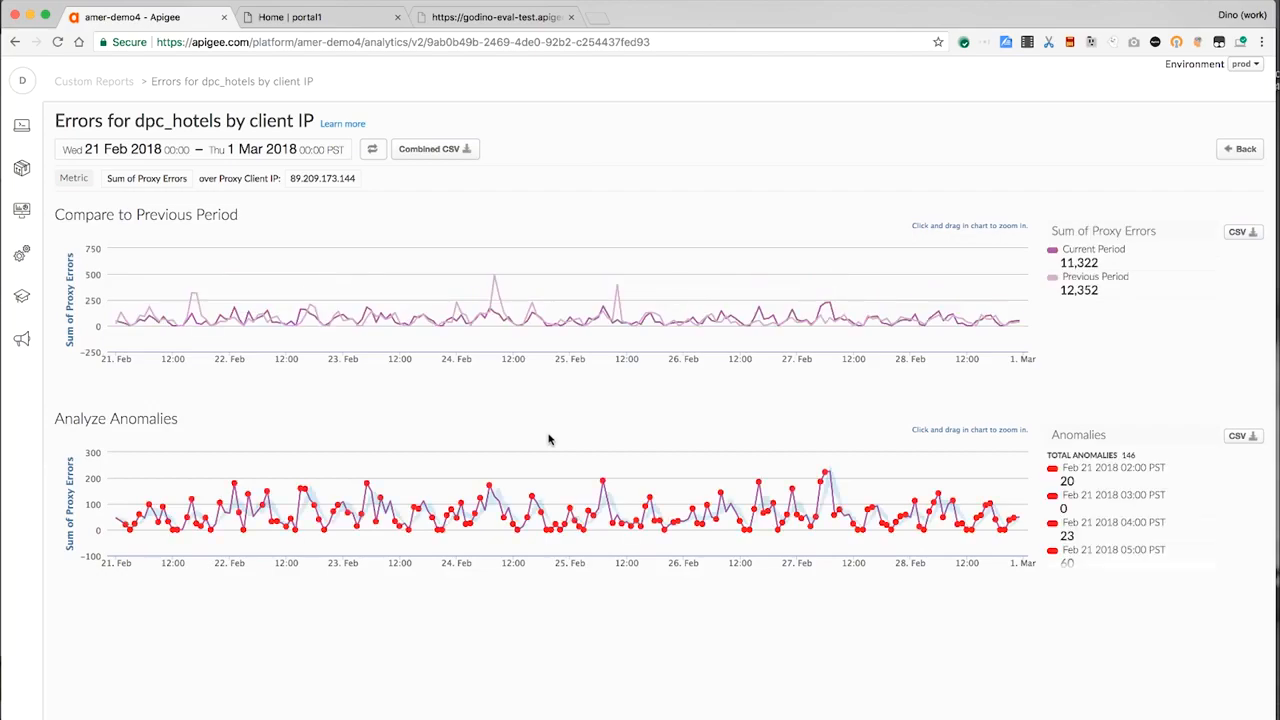